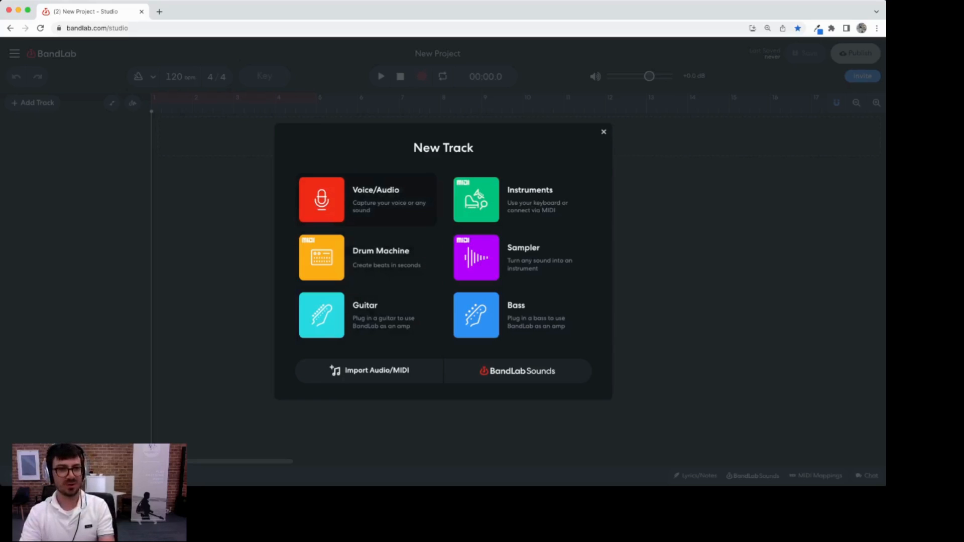
# Step: Add a Voice/Audio recording track to the new project
pyautogui.click(366, 199)
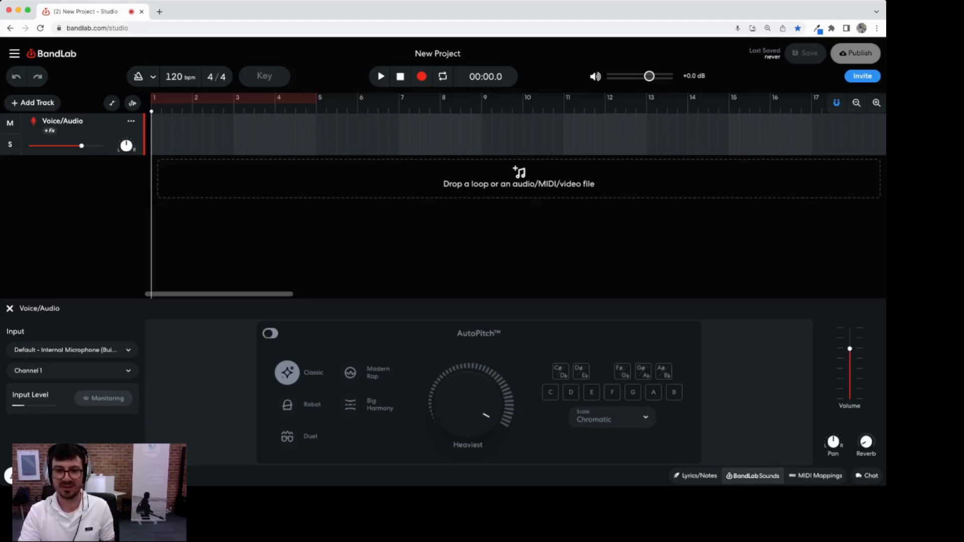
# Step: Search BandLab Sounds loops for 'beat' and preview loops including beats_120_Drums08_4bar
pyautogui.click(753, 475)
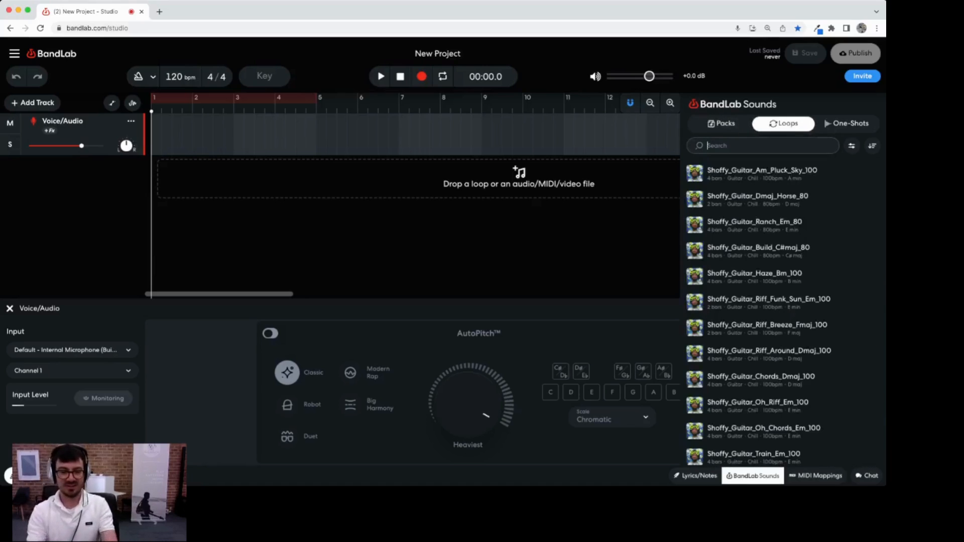
pyautogui.write('beat')
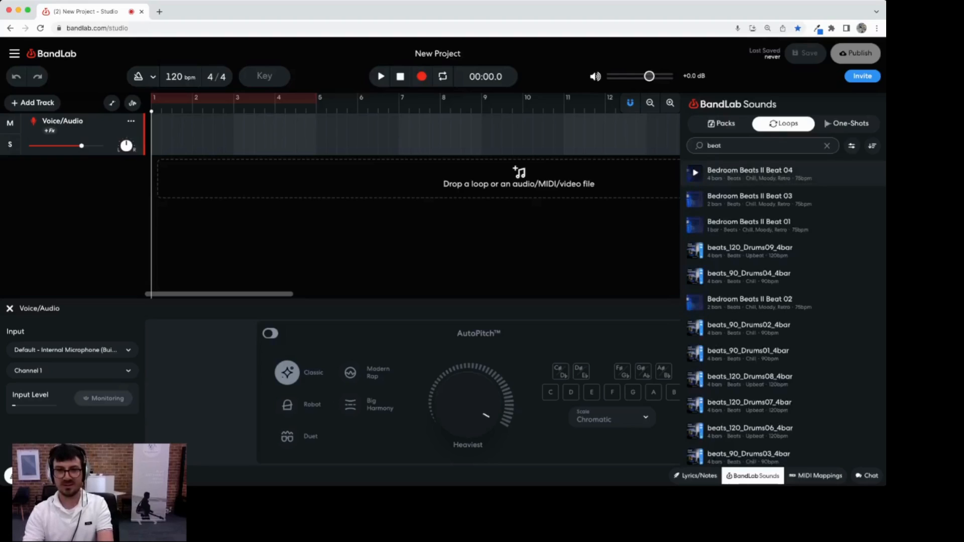
pyautogui.click(693, 172)
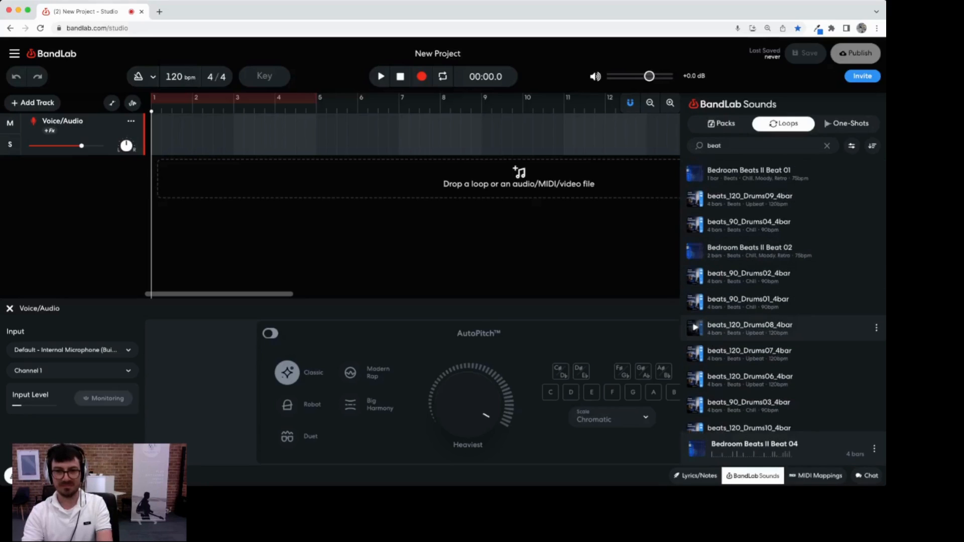
pyautogui.click(694, 327)
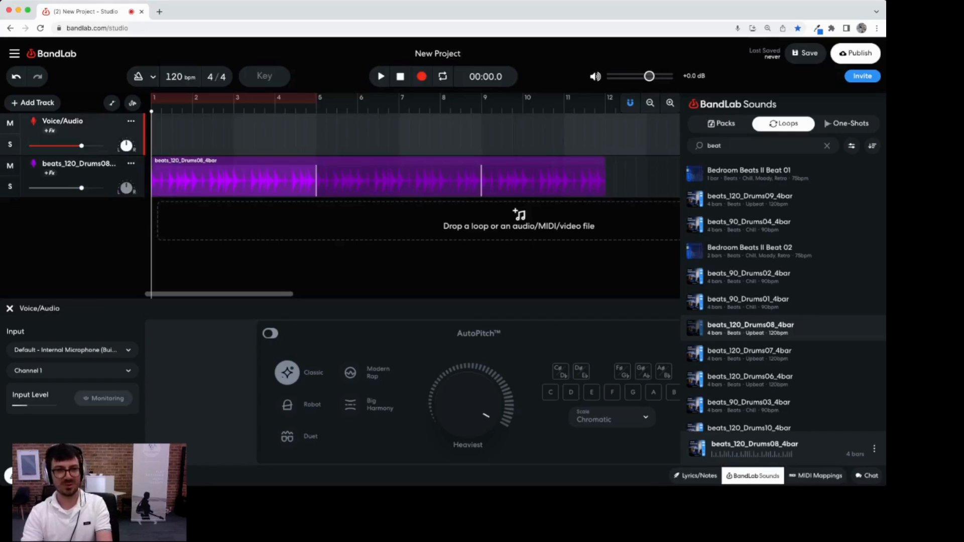
# Step: Select the drum track, reselect the Voice/Audio track and close the BandLab Sounds panel
pyautogui.click(78, 164)
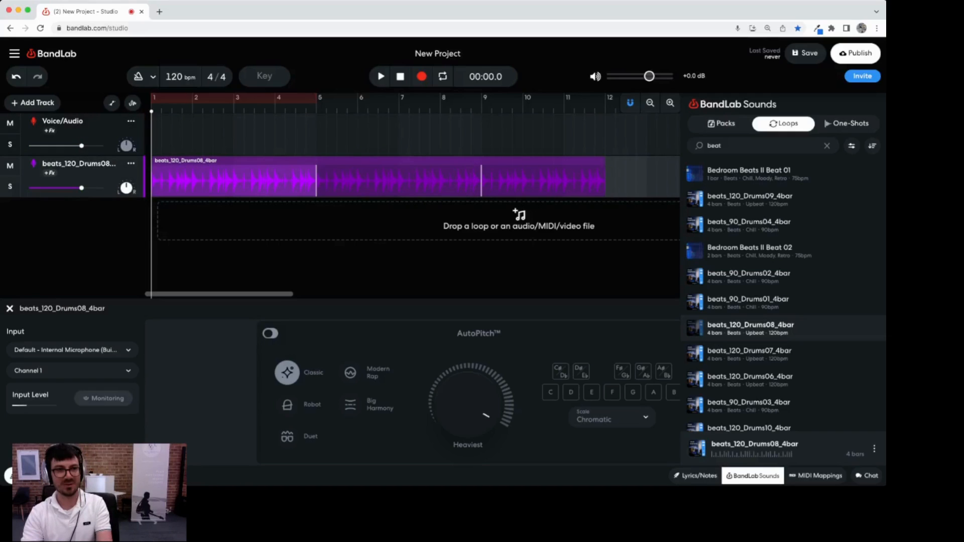
pyautogui.click(62, 120)
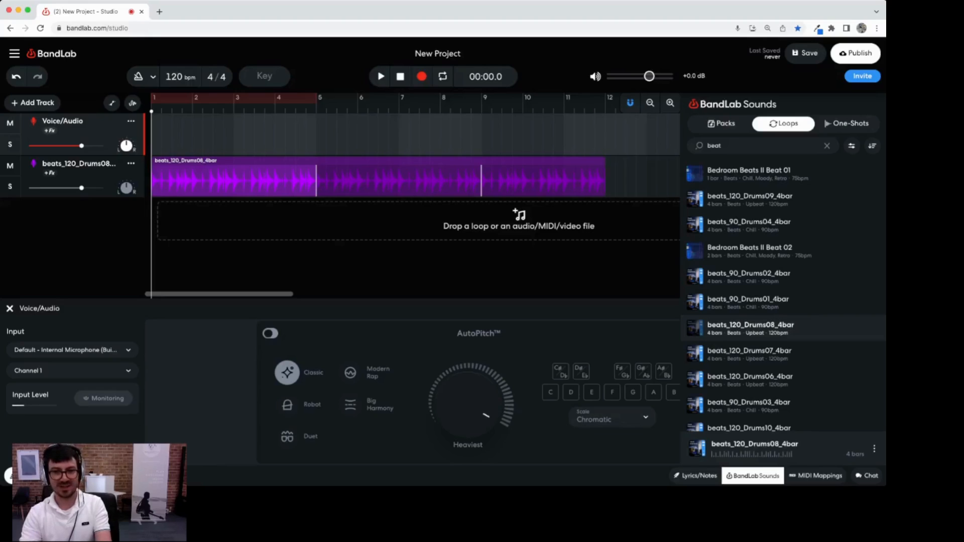
pyautogui.click(752, 475)
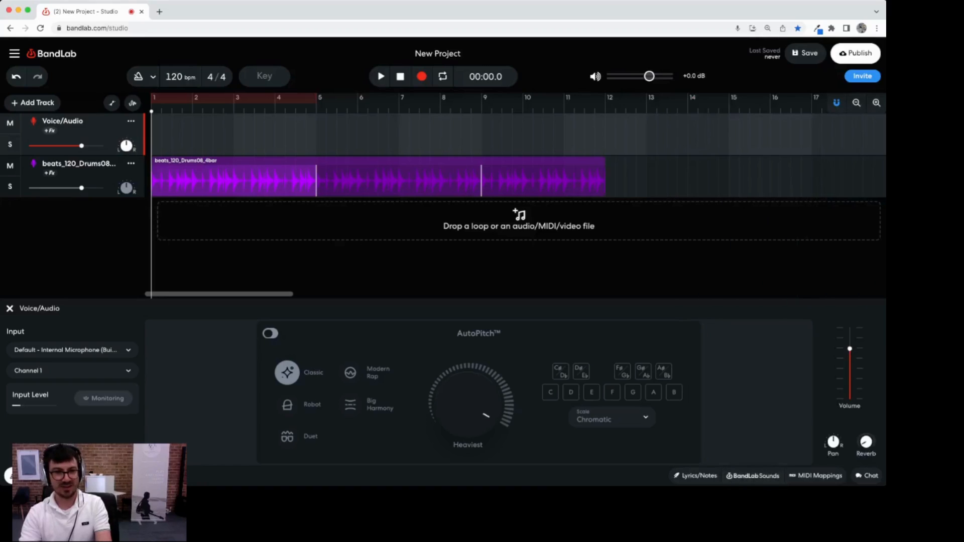
# Step: Switch AutoPitch on for the Voice/Audio track and enable live input monitoring
pyautogui.click(270, 332)
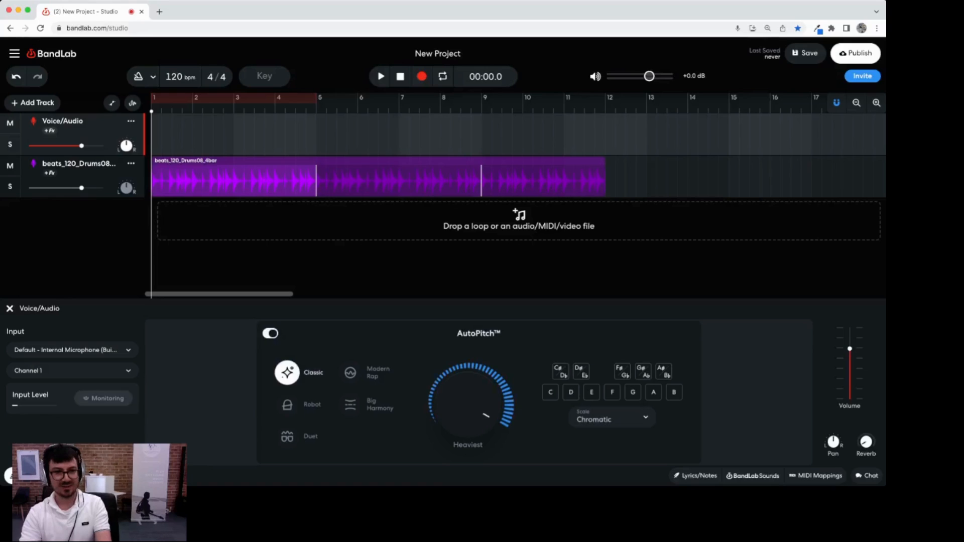
pyautogui.click(269, 332)
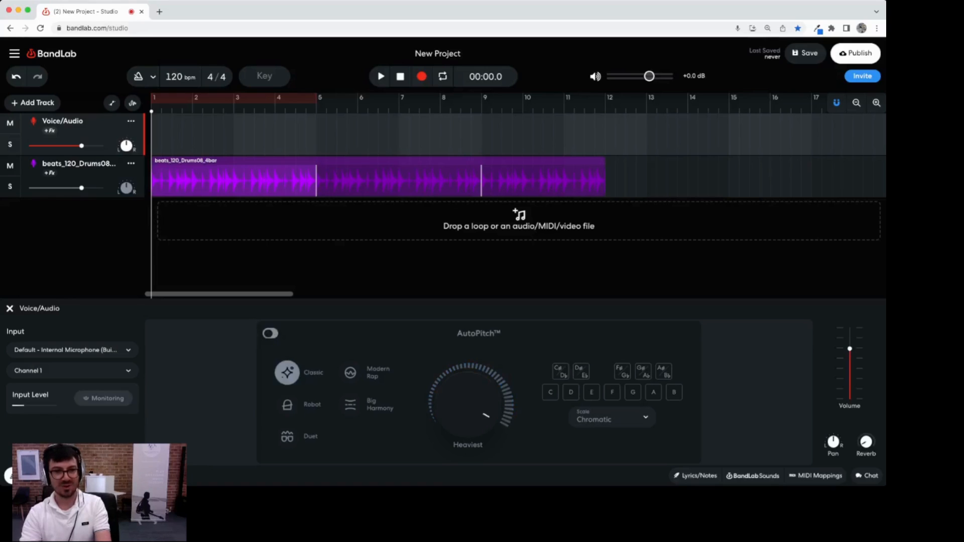
pyautogui.click(270, 333)
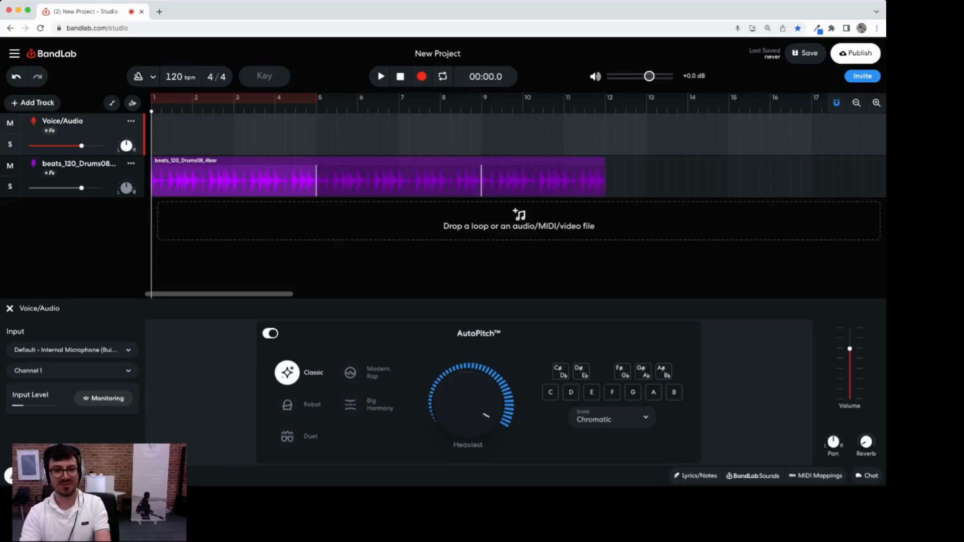
pyautogui.click(102, 397)
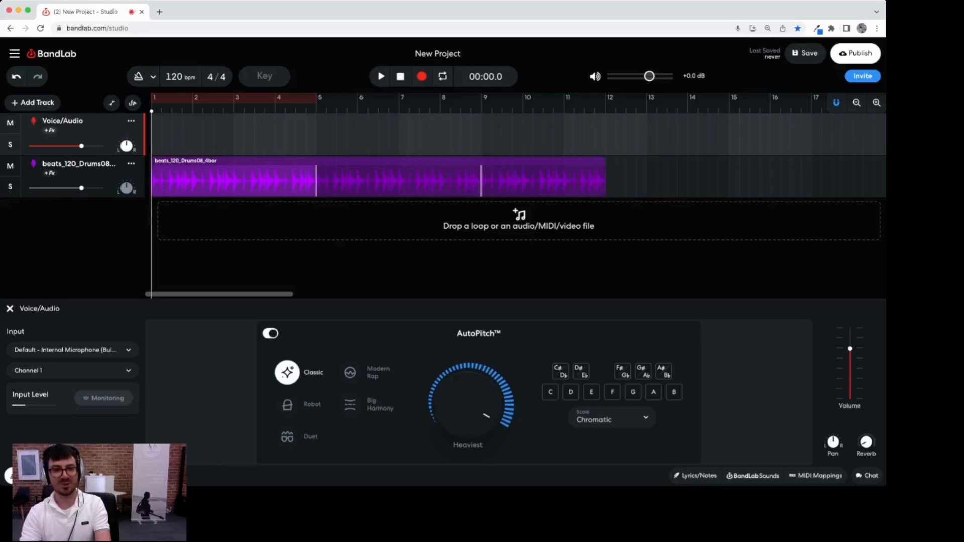
pyautogui.click(103, 397)
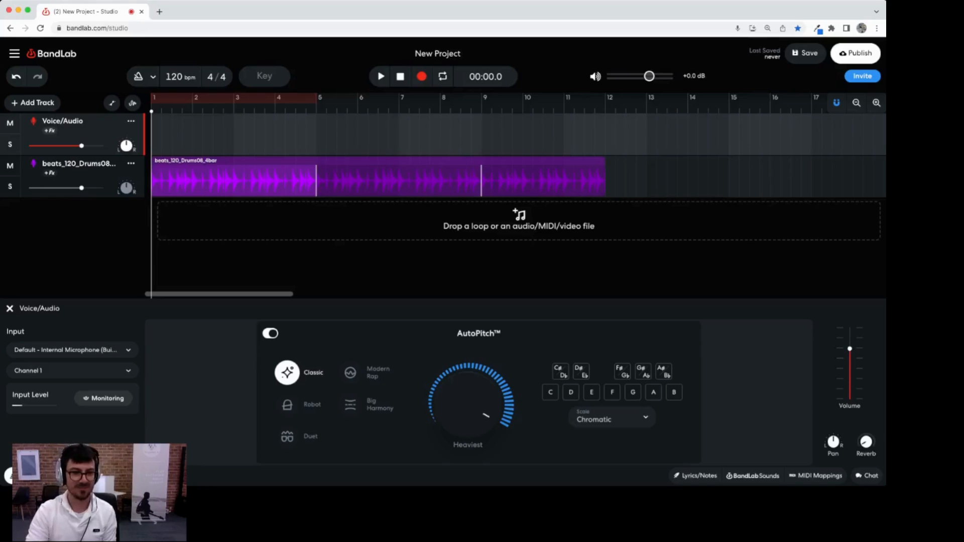
pyautogui.click(103, 397)
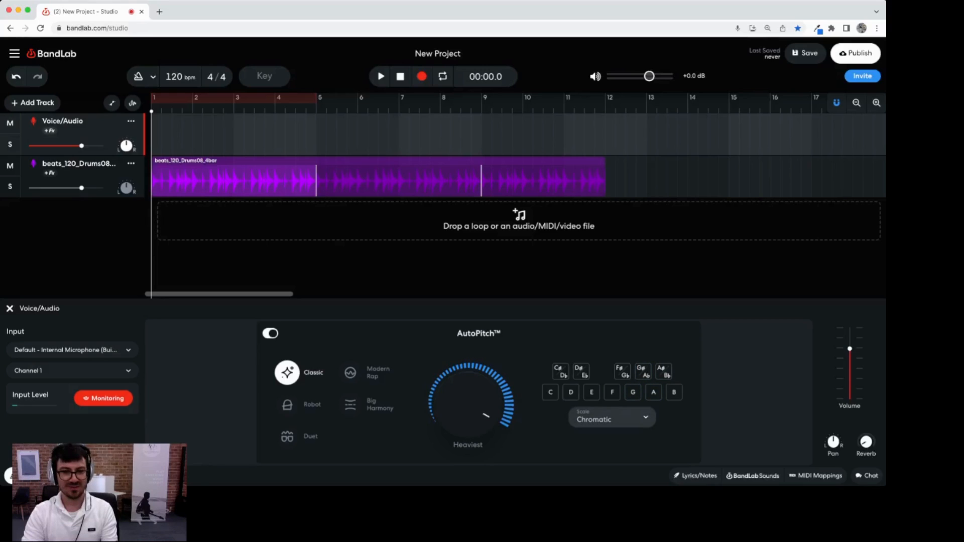
# Step: Set the AutoPitch scale to Major in the key of C
pyautogui.click(610, 419)
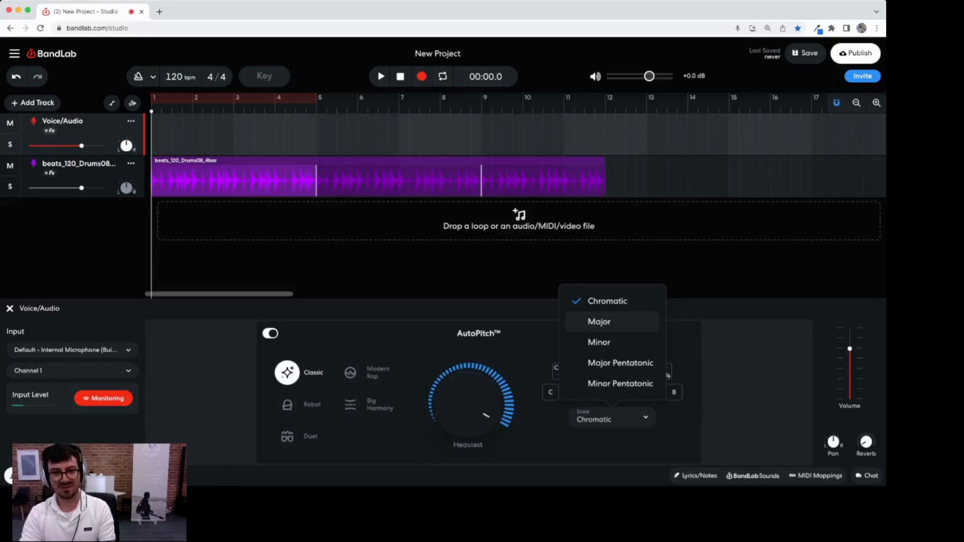
pyautogui.click(598, 322)
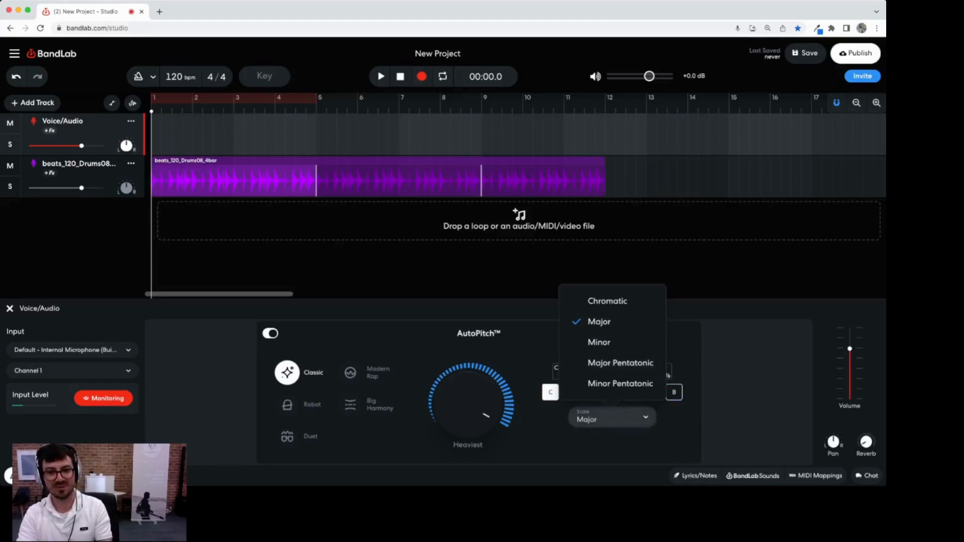
pyautogui.click(598, 321)
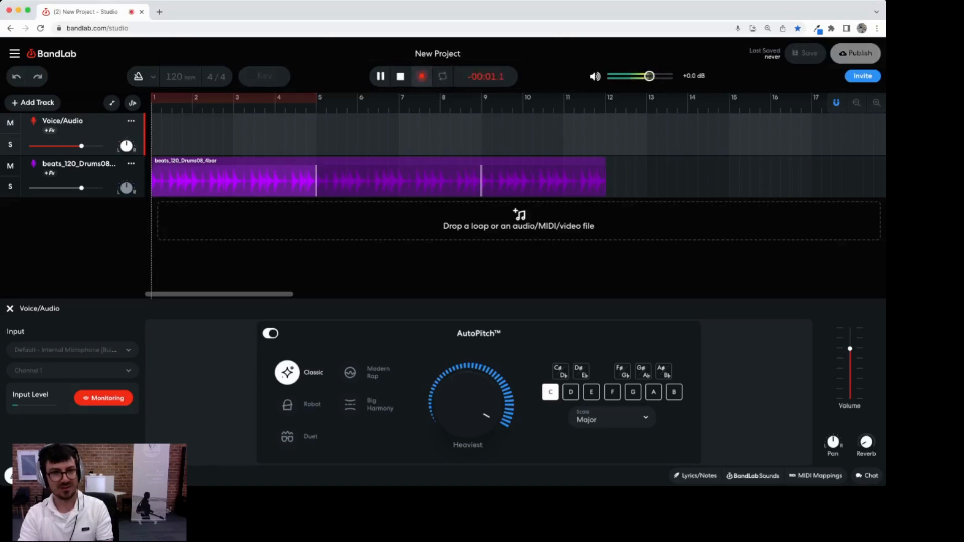
# Step: Record a vocal take over the length of the drum loop, then stop recording
pyautogui.click(401, 75)
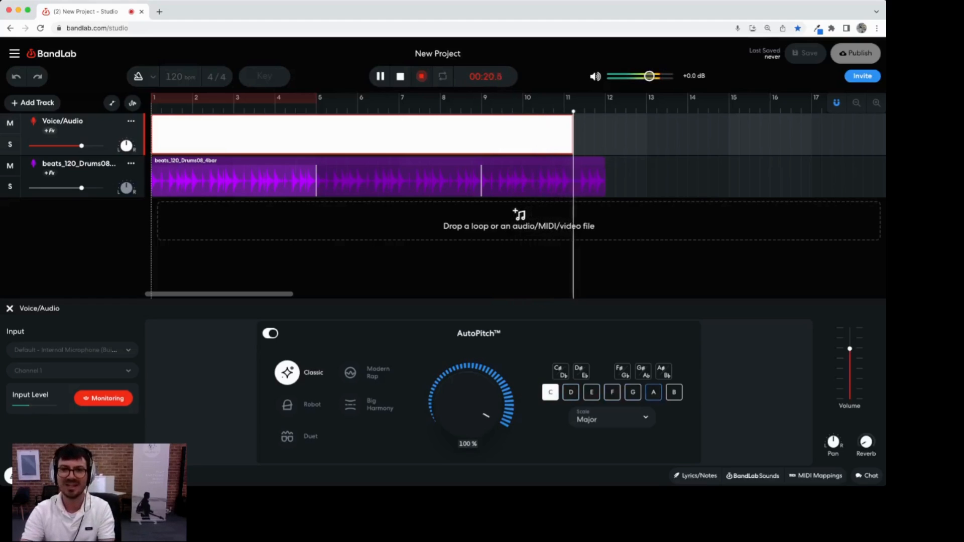
pyautogui.click(401, 76)
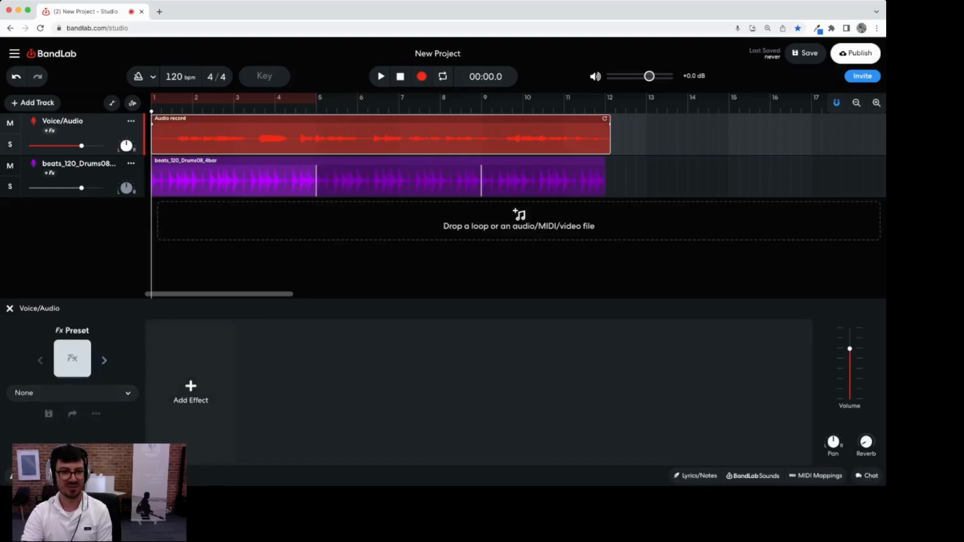
# Step: Add Studio Reverb from the Reverb category to the vocal track's effects chain
pyautogui.click(191, 390)
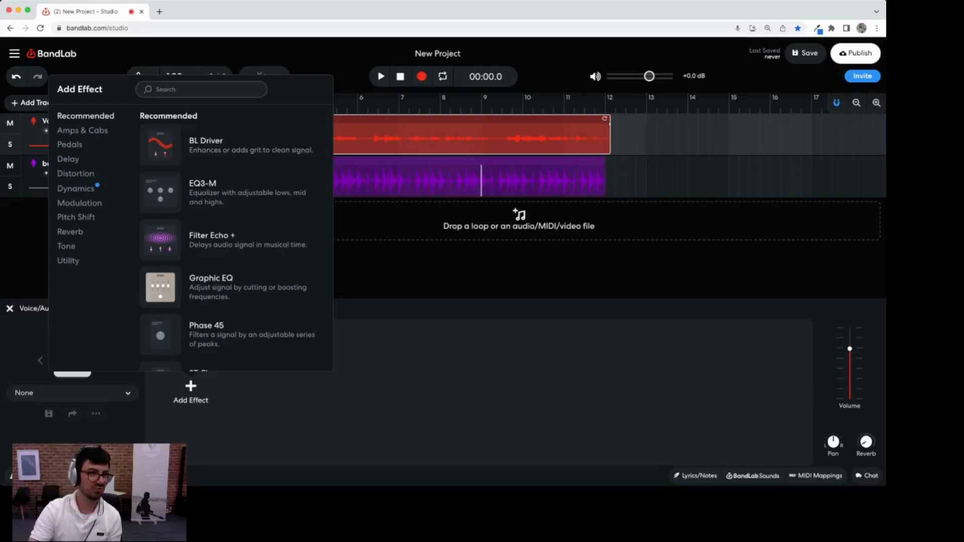
pyautogui.click(75, 188)
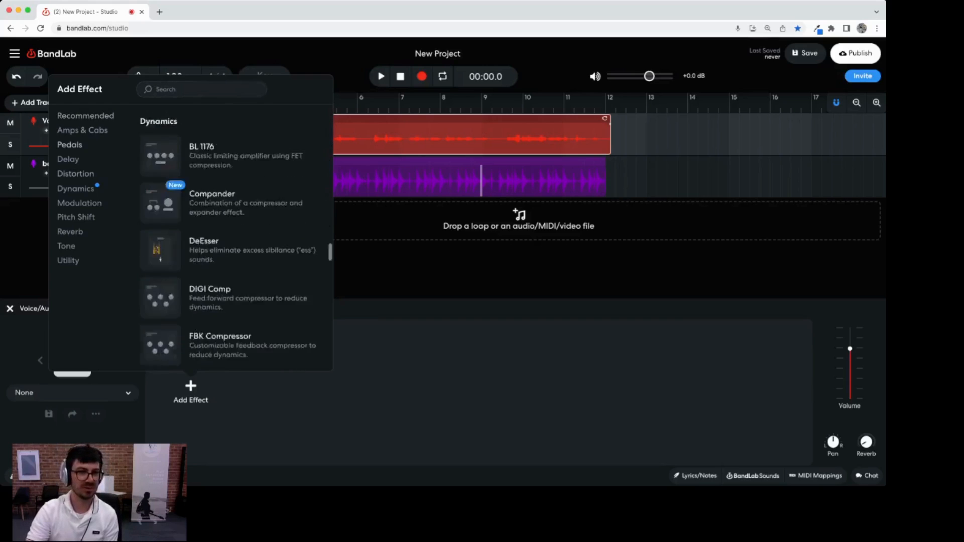
pyautogui.click(70, 231)
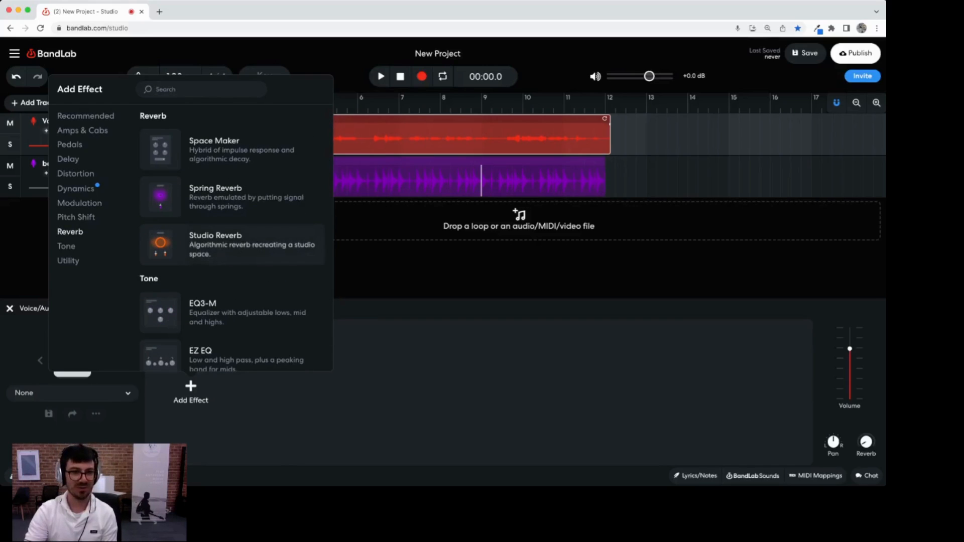
pyautogui.click(215, 244)
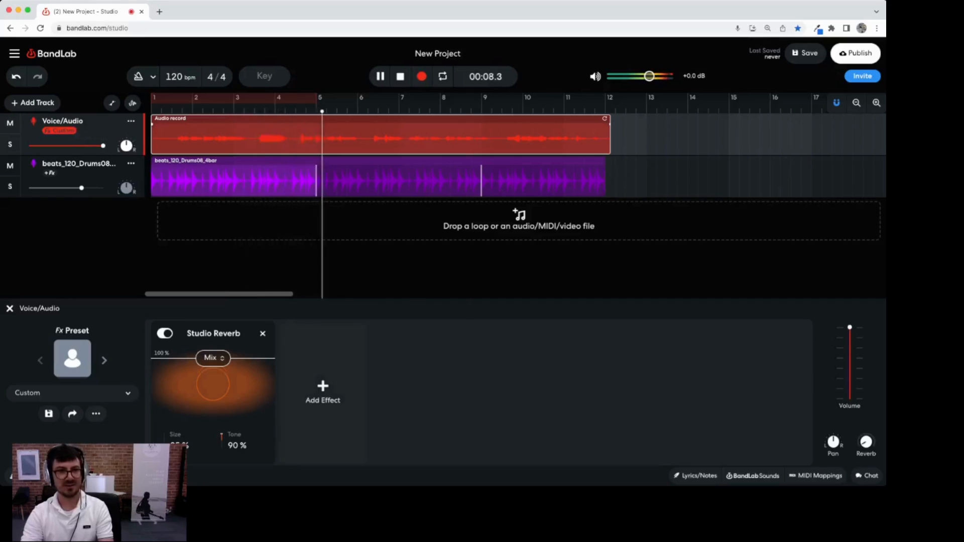
pyautogui.click(323, 392)
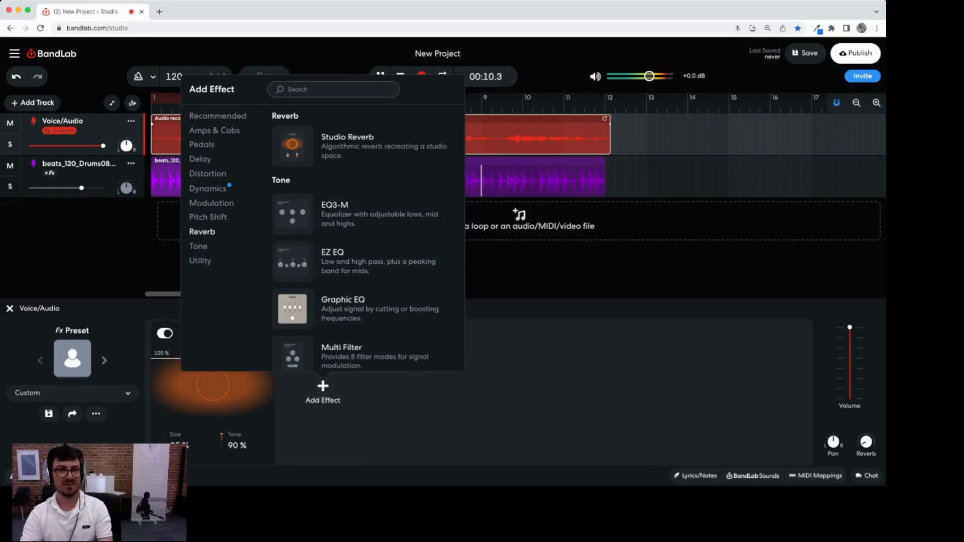